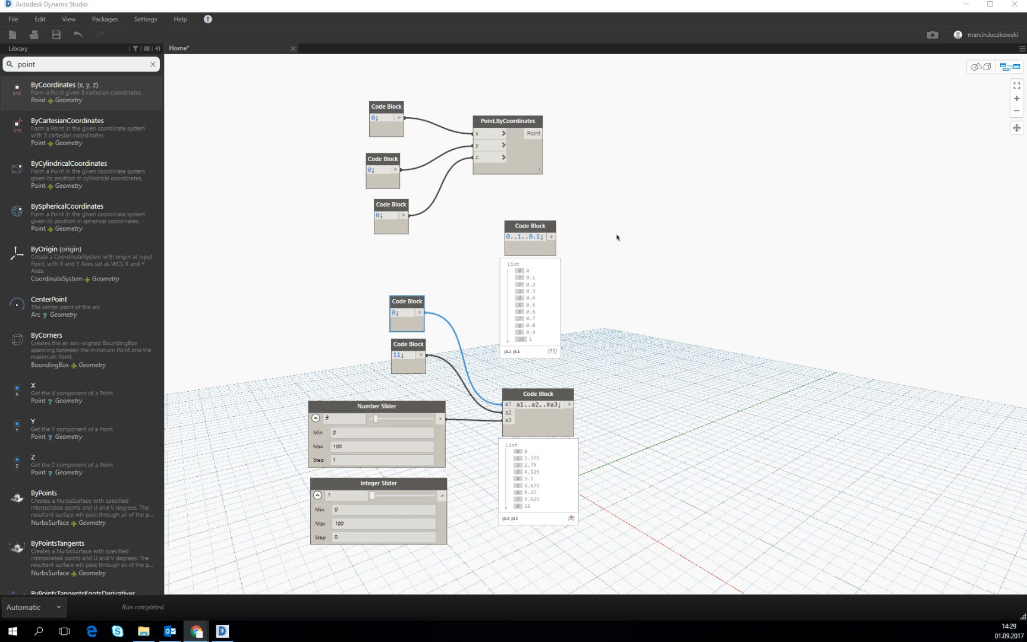
mouse_move(647, 251)
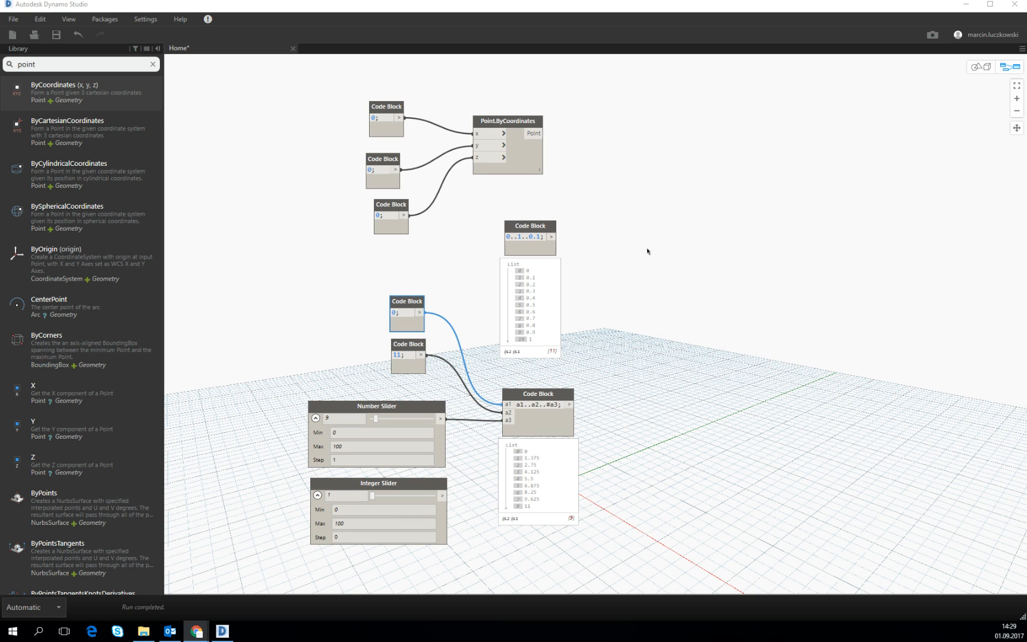
mouse_move(637, 263)
type("a[")
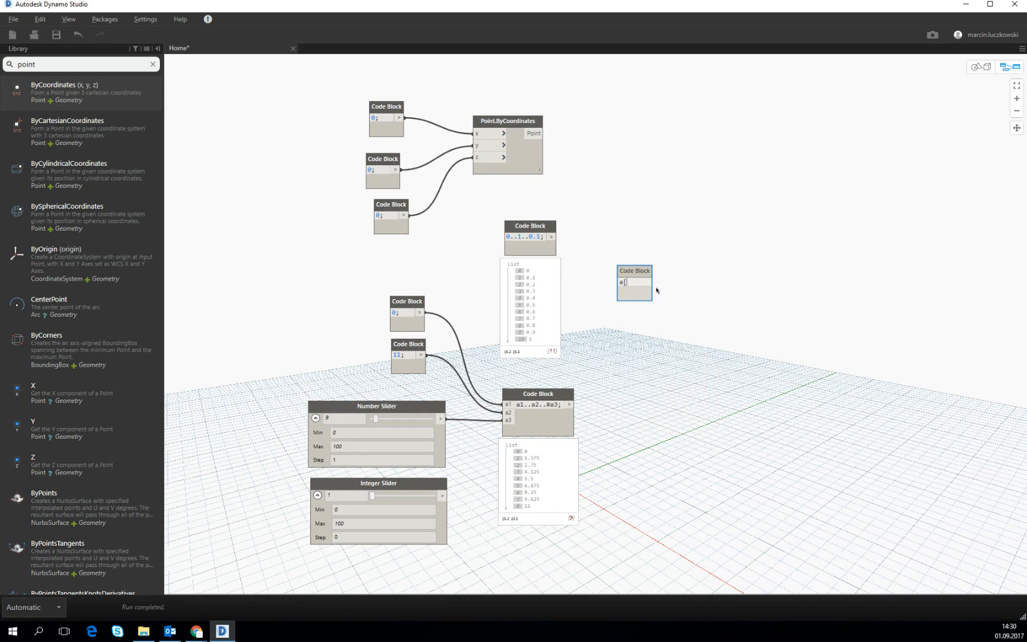
Finish the code as a[0]; and wire the nine-value sequence into input a, returning 1.375
type("]")
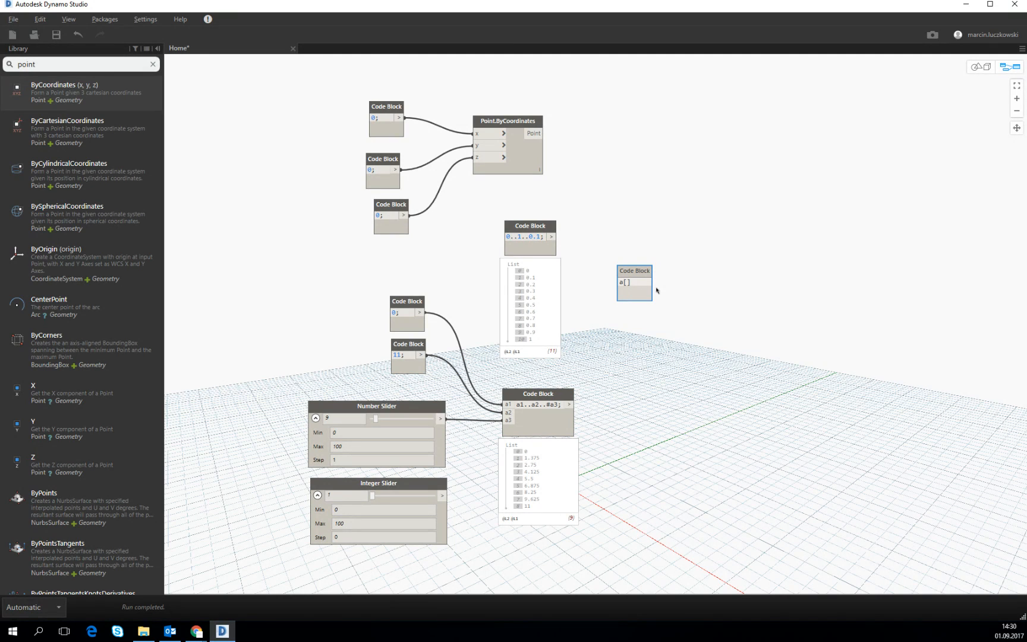
type("0")
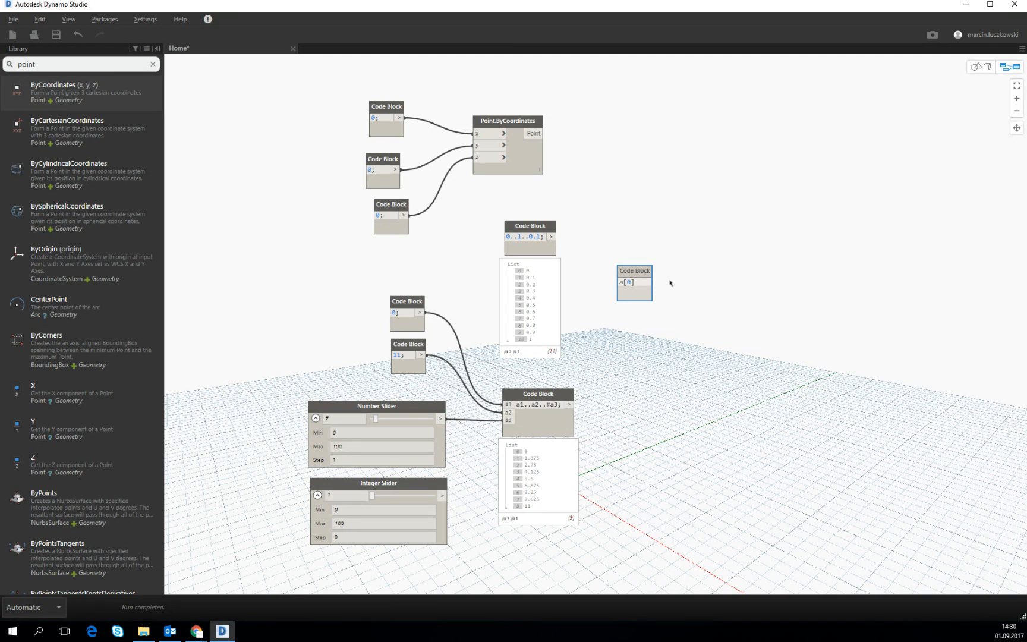
left_click_drag(633, 283, 689, 378)
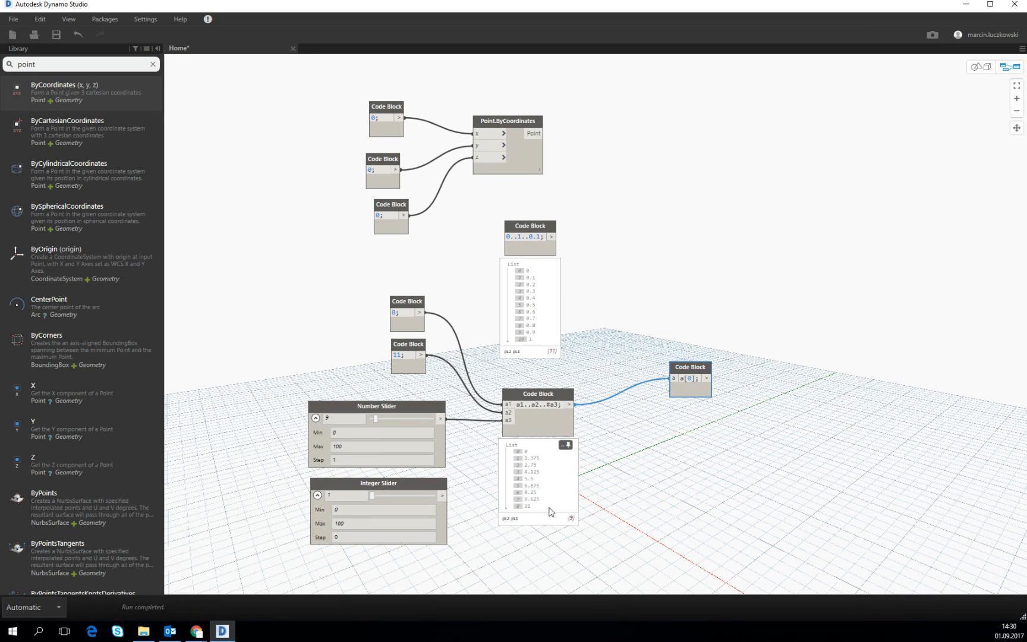
mouse_move(542, 414)
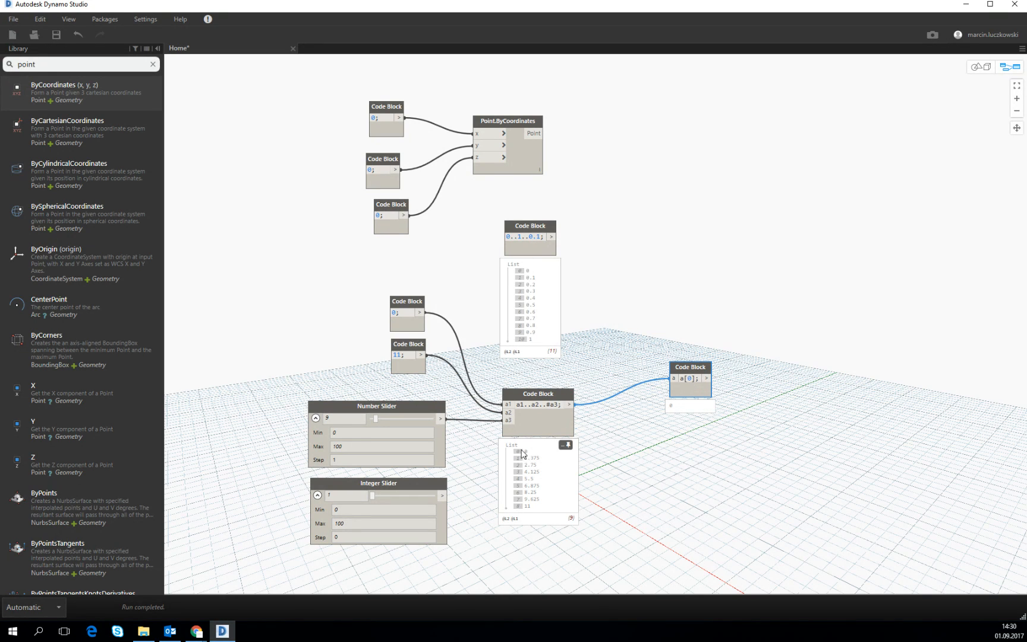
mouse_move(675, 412)
type("1")
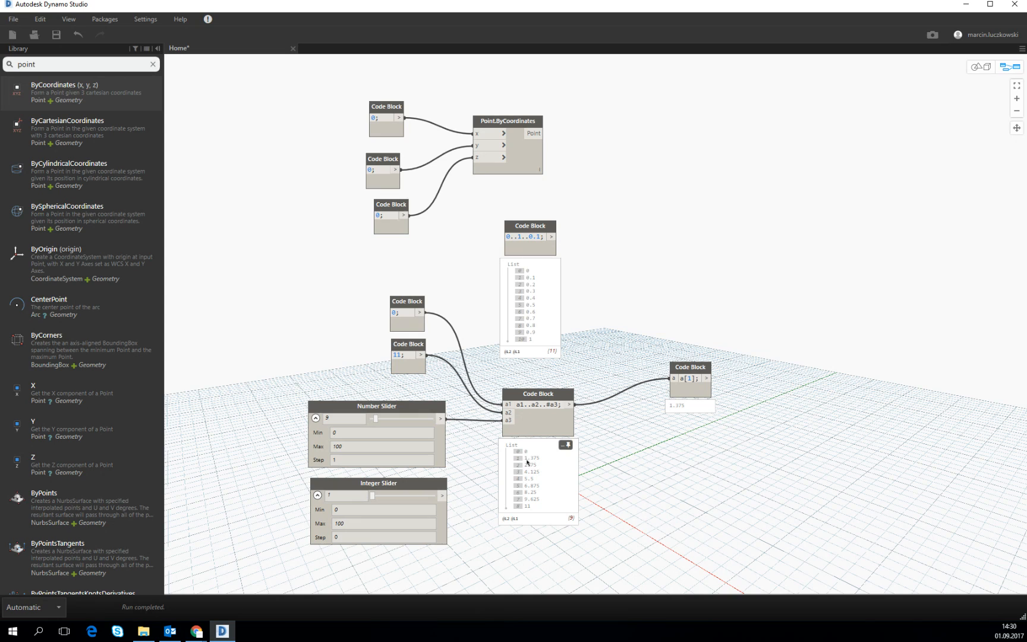
mouse_move(689, 425)
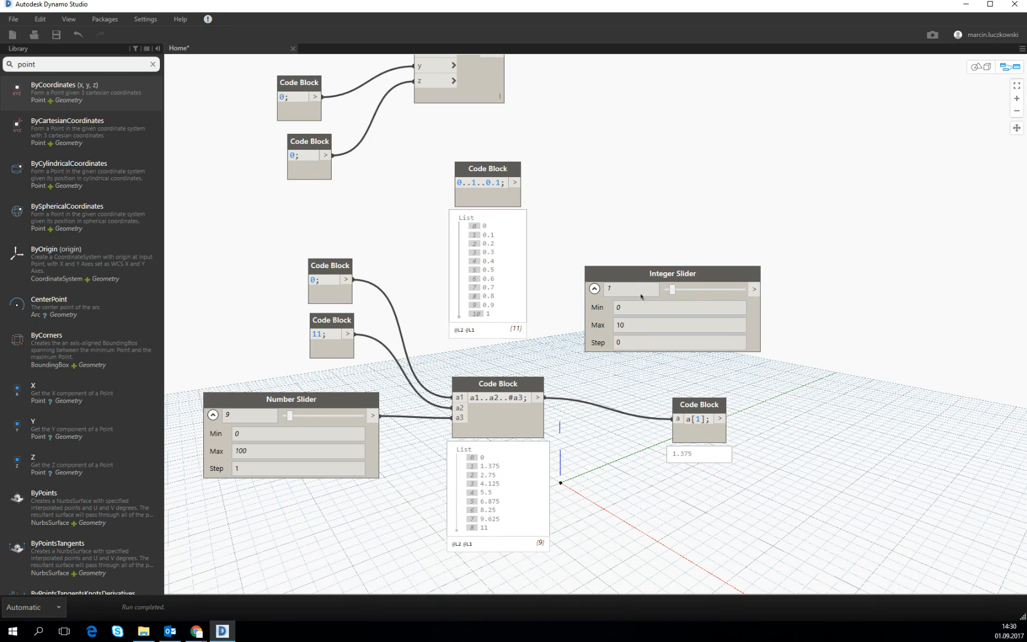
Set the slider step to 1, index with a[i]; and drag the slider to return item 11
left_click(679, 343)
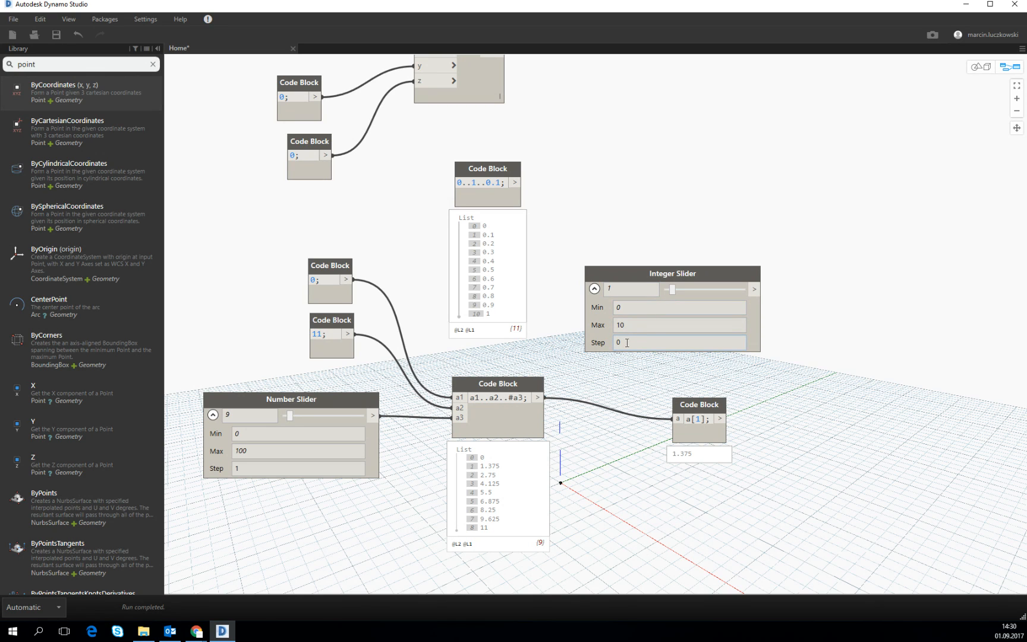
type("1")
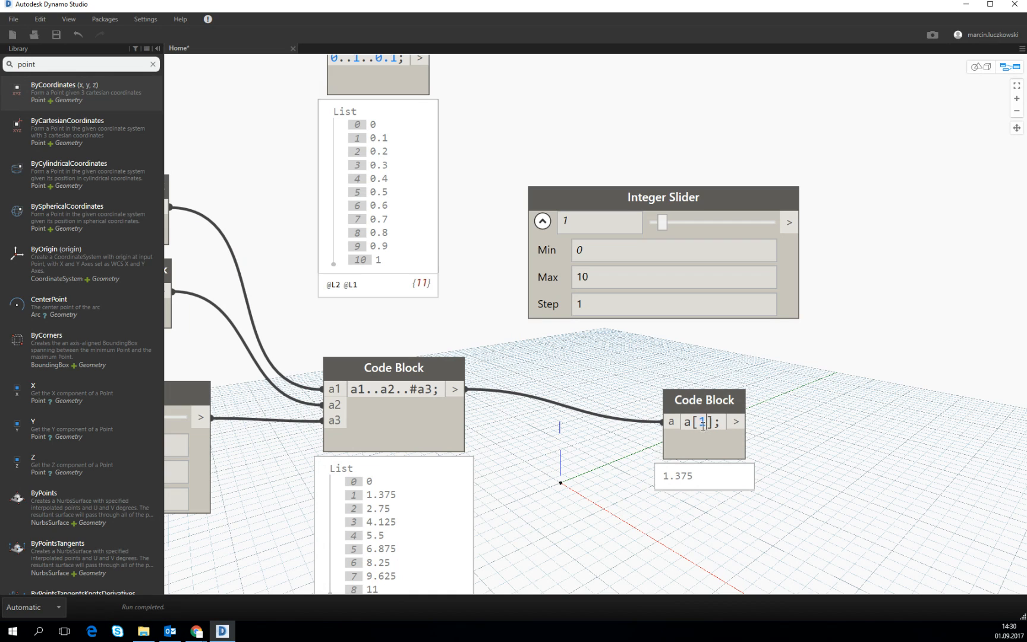
type("i")
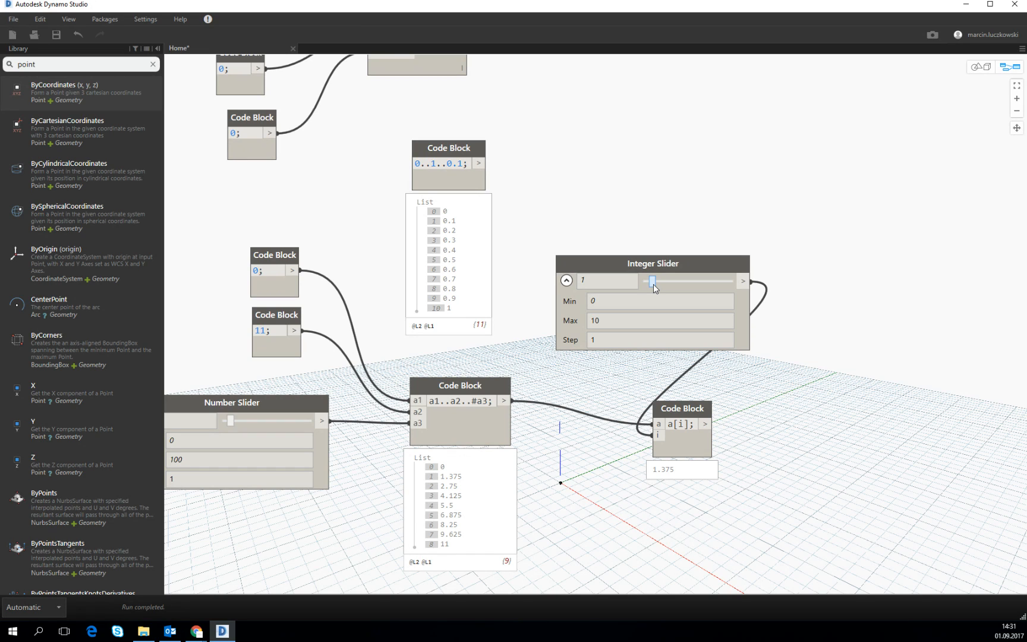
left_click_drag(653, 280, 679, 281)
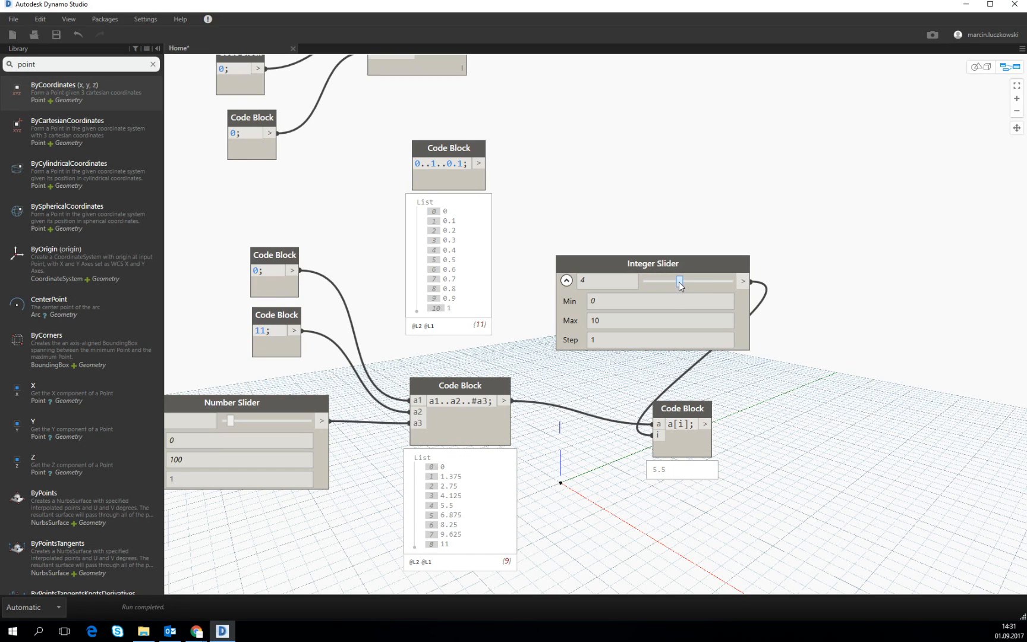
left_click_drag(678, 281, 715, 280)
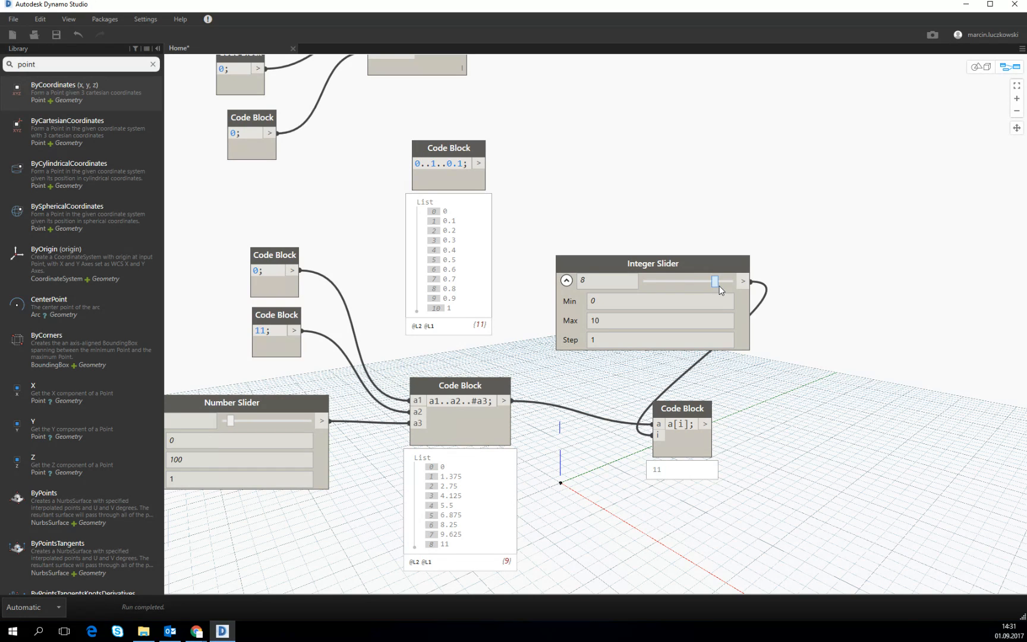
left_click_drag(714, 281, 669, 280)
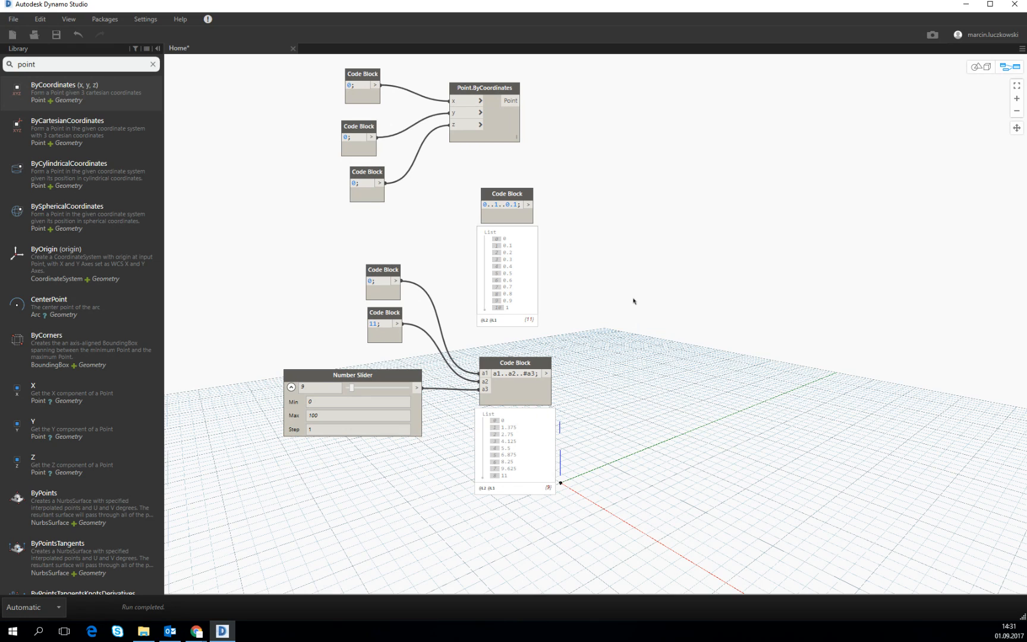
Create a code block containing 'Point.' so its method suggestions appear
double_click(633, 301)
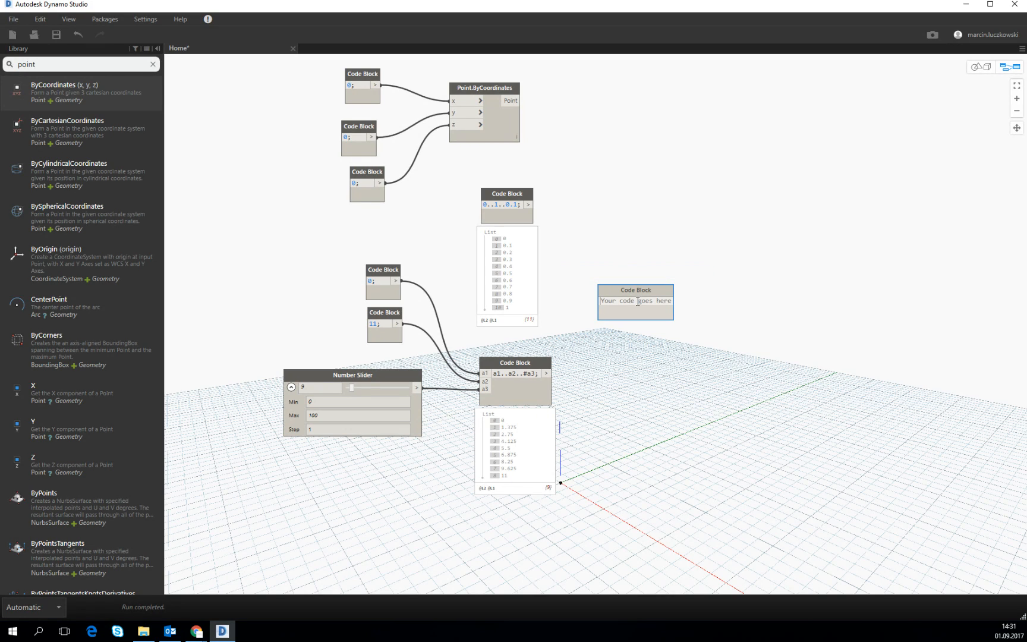
type("Poin")
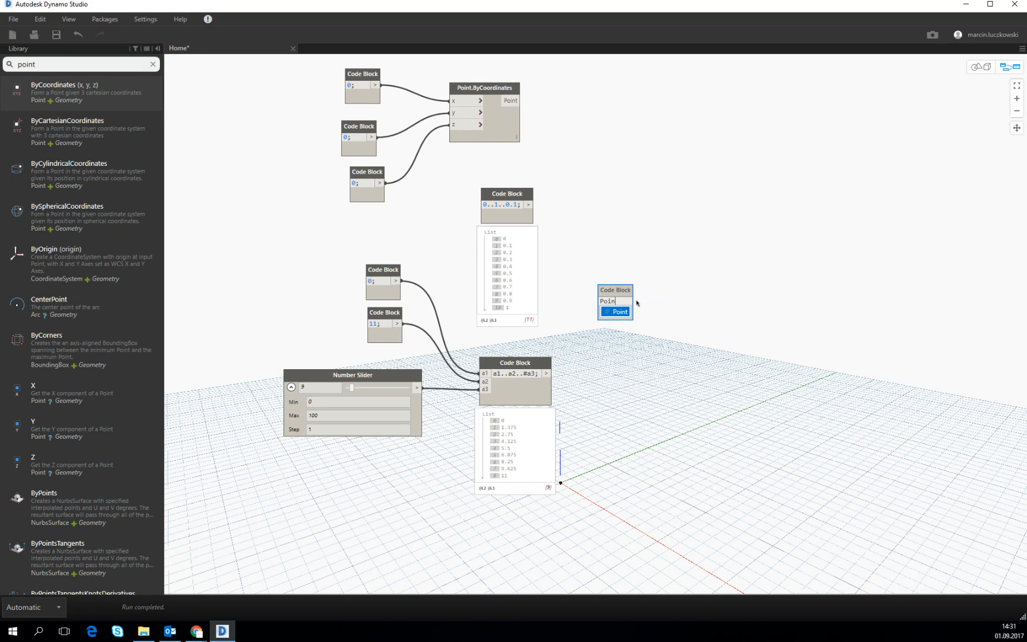
type("t.")
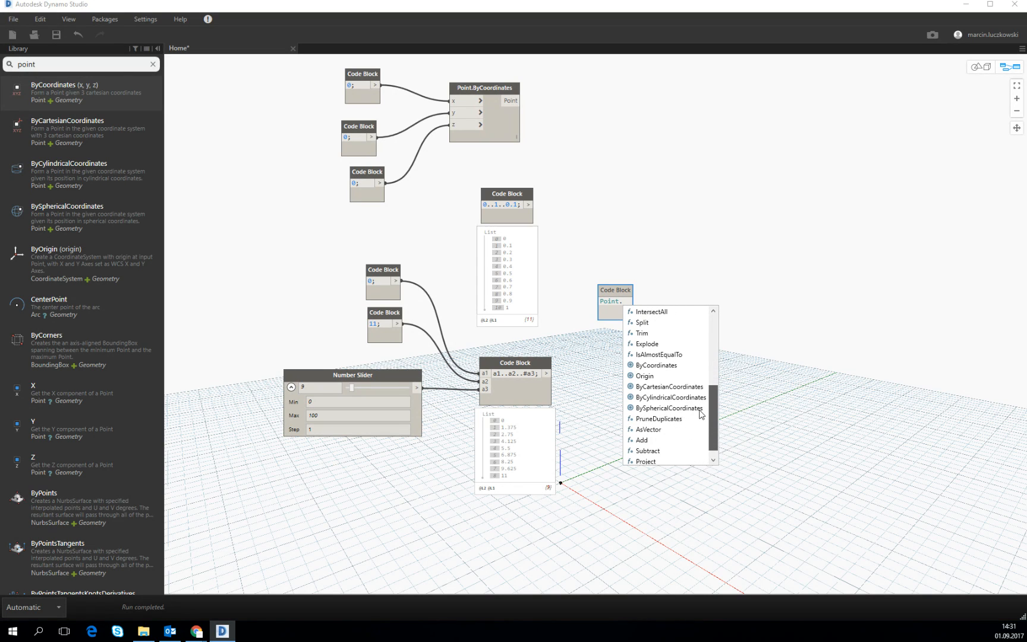
Make the block Point.ByCoordinates(0,1,0); positioned higher on the canvas, then begin editing to a1
left_click(656, 365)
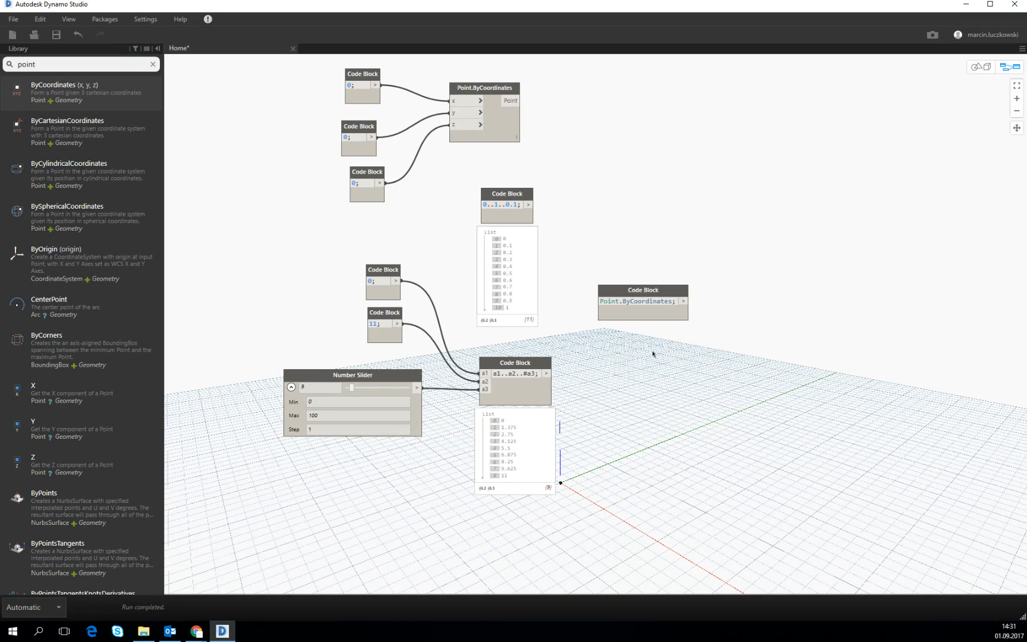
mouse_move(676, 318)
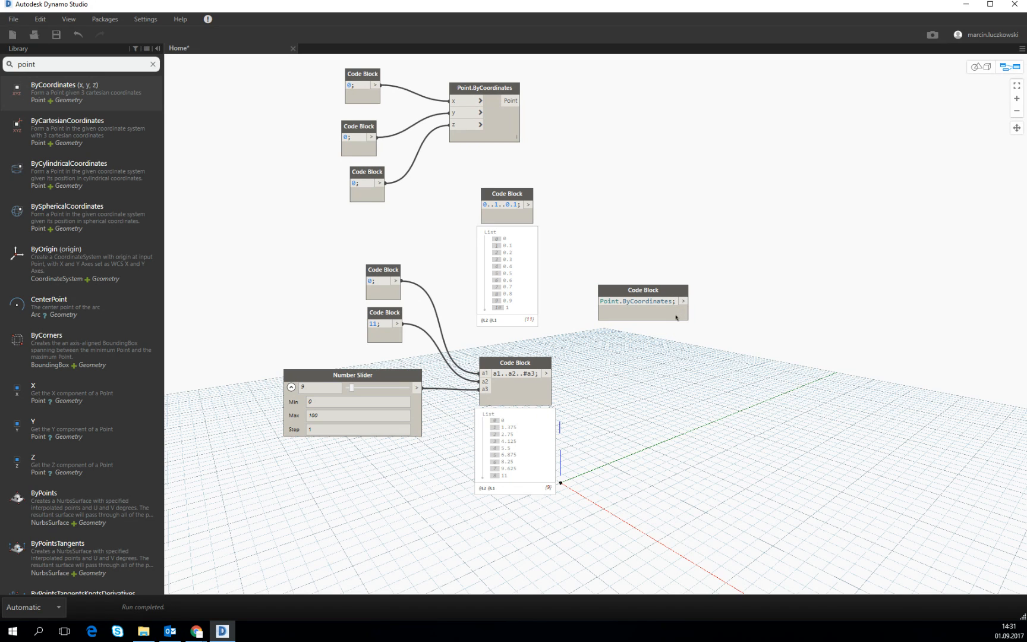
type("(0,0,0")
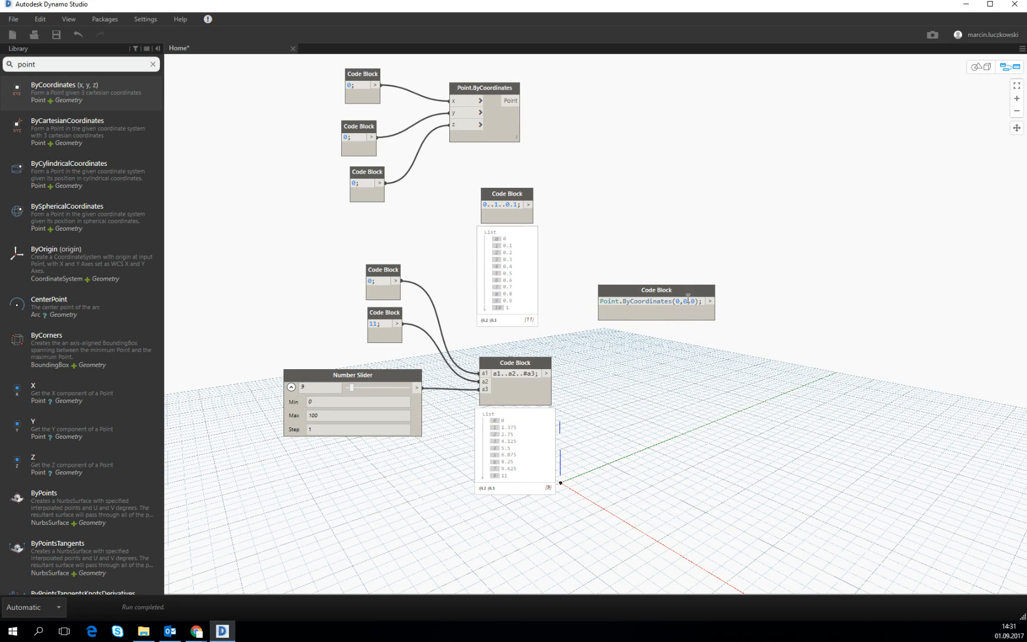
left_click_drag(655, 301, 676, 216)
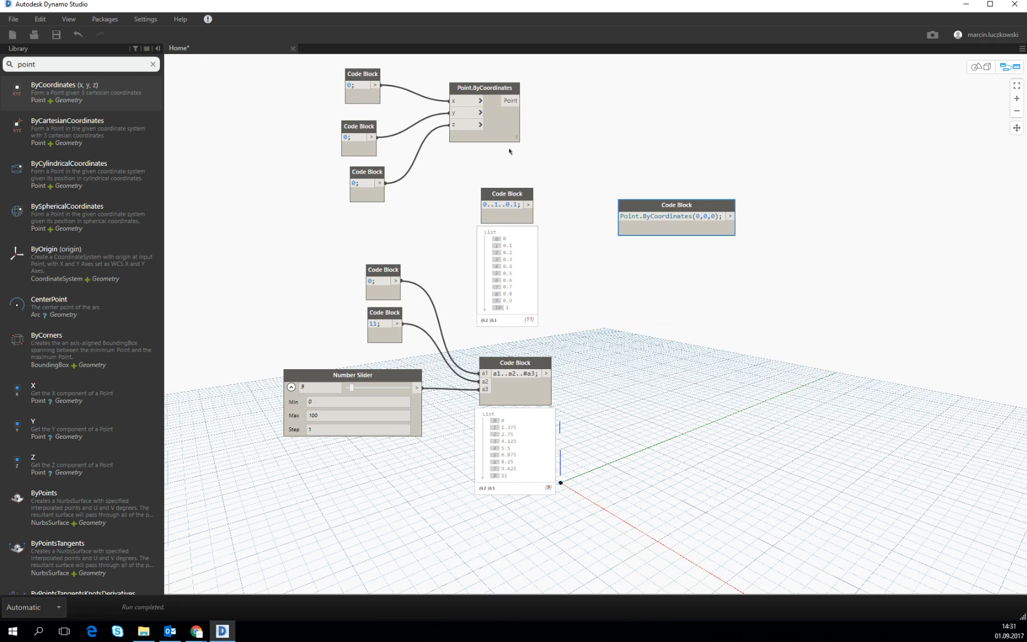
left_click(704, 217)
type("1")
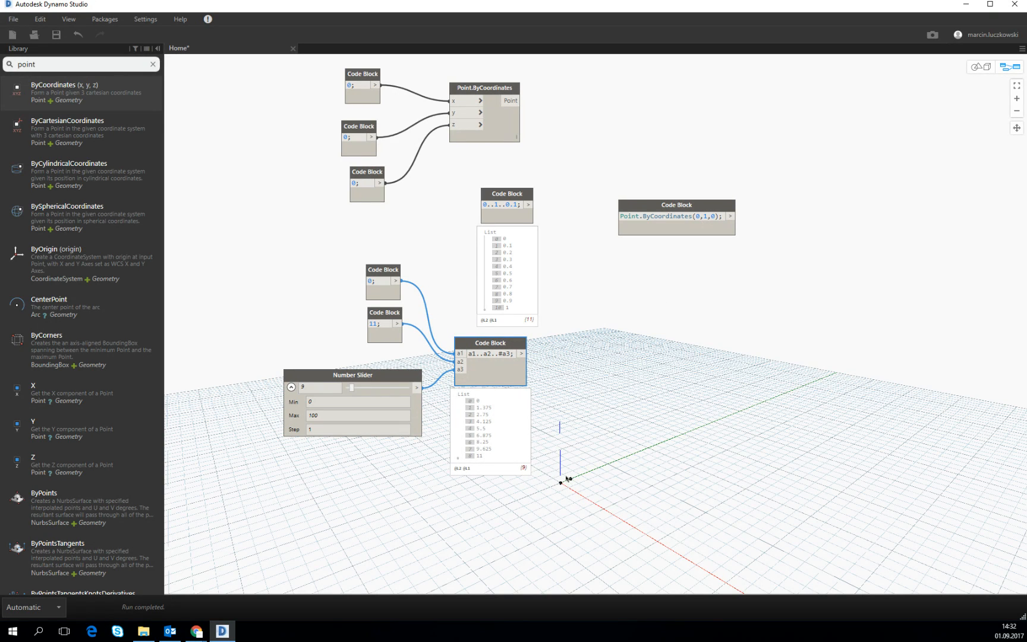
left_click(677, 217)
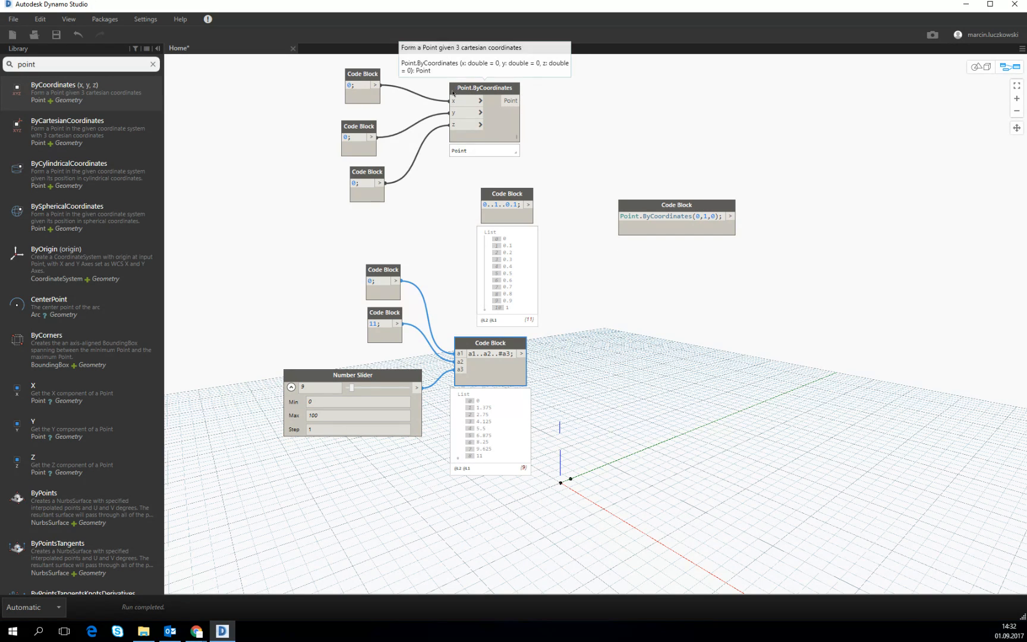
mouse_move(663, 211)
type("a1")
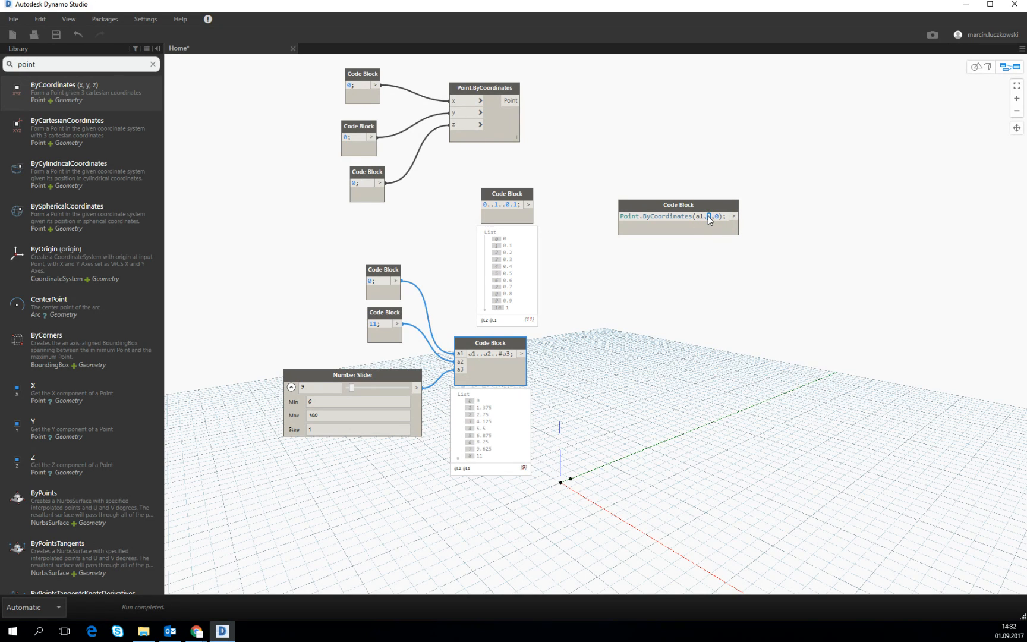
Complete Point.ByCoordinates(a1,a2,a3); fed by the 0, 0 and new 1 code blocks
type("a2")
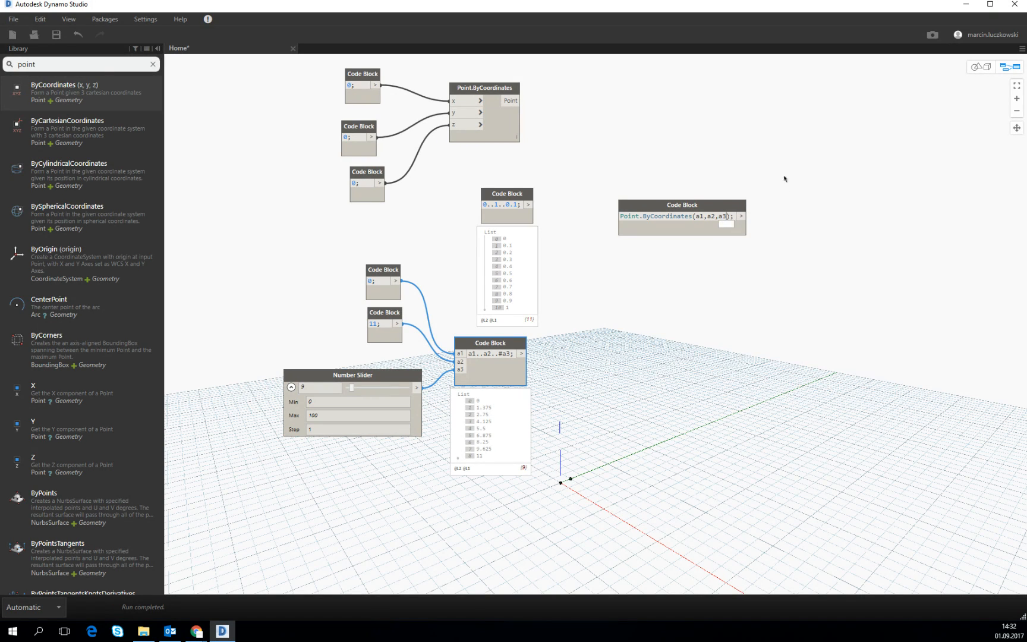
left_click(681, 217)
type("1;")
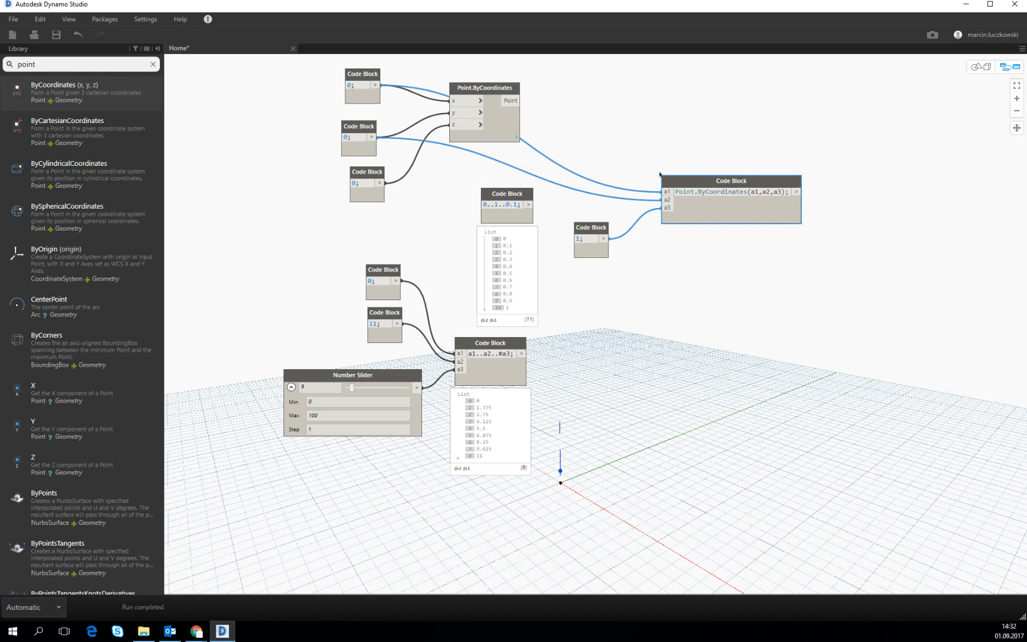
left_click(731, 199)
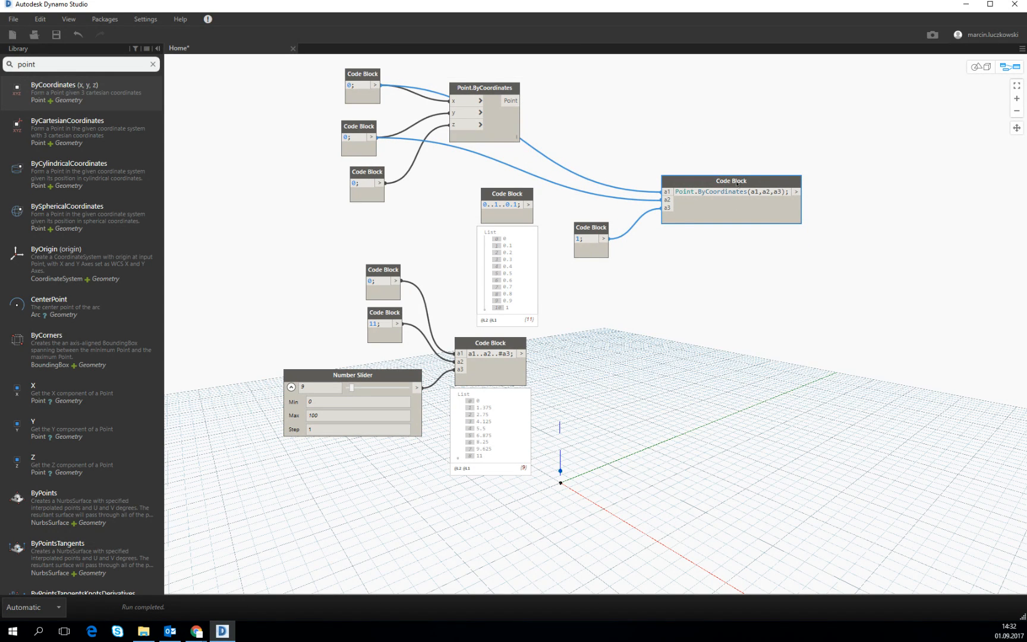
left_click(731, 184)
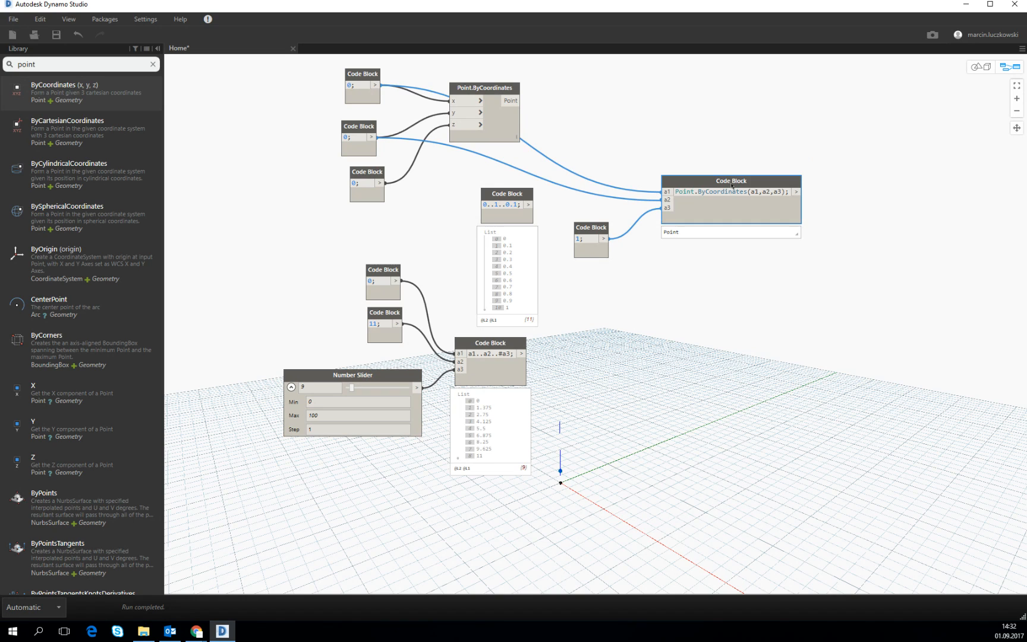
mouse_move(732, 184)
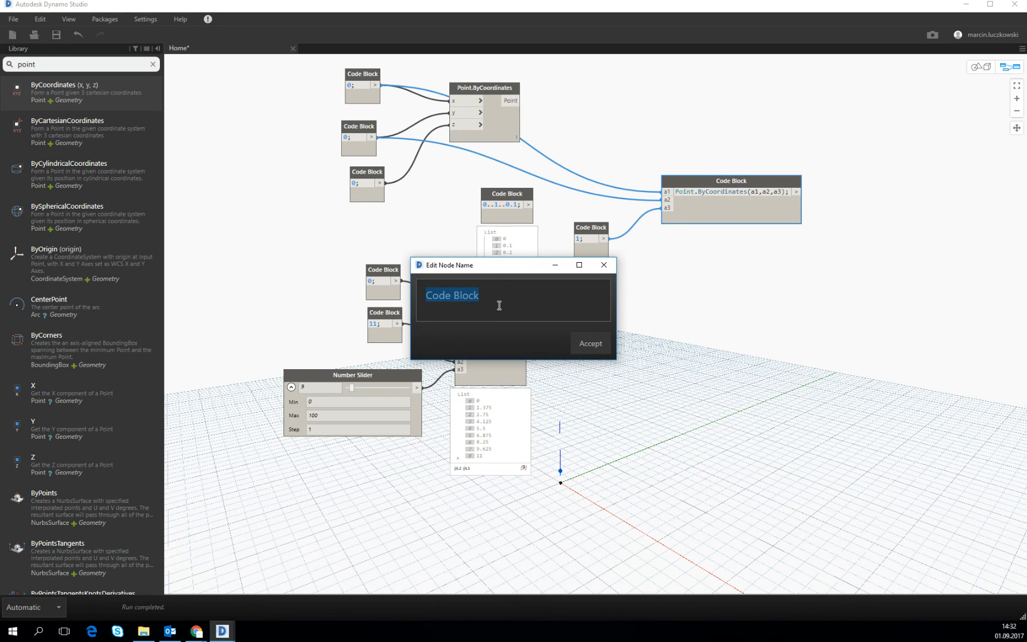
Name the code block 'Point generator' and accept
type("Point")
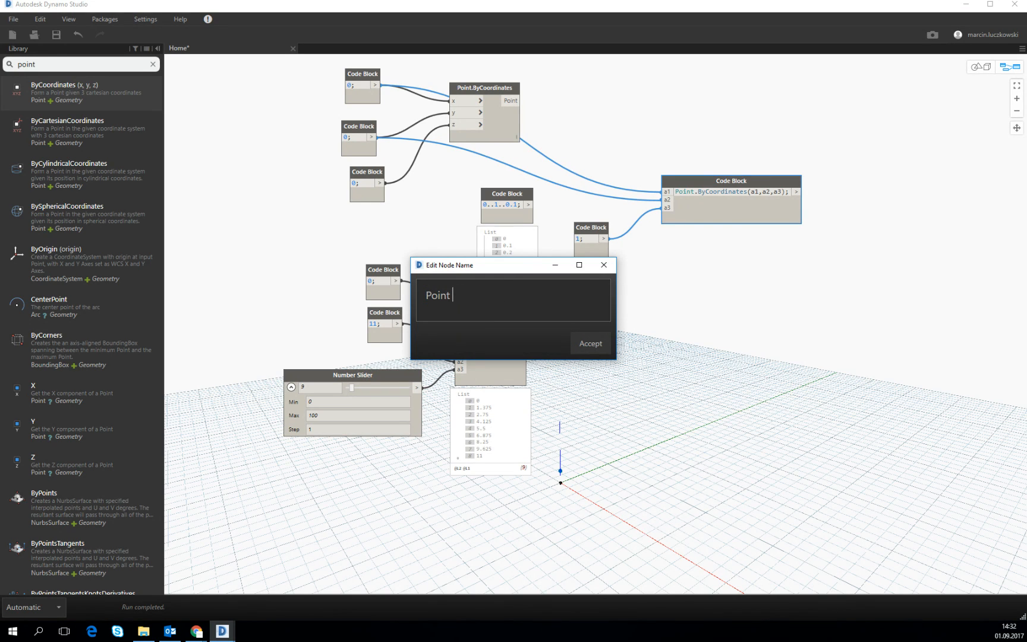
type("generat")
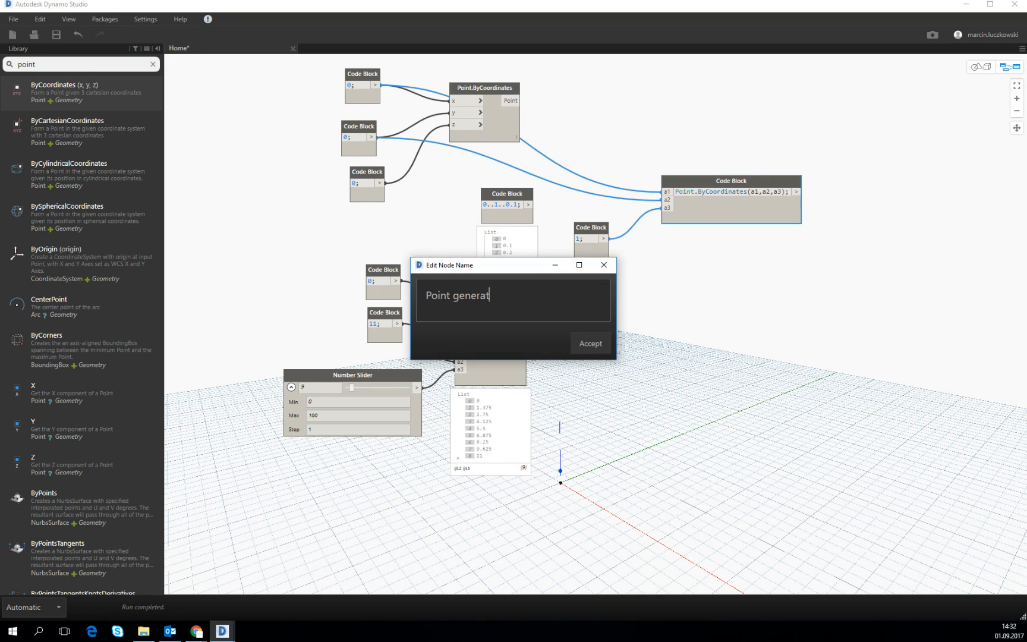
left_click(588, 343)
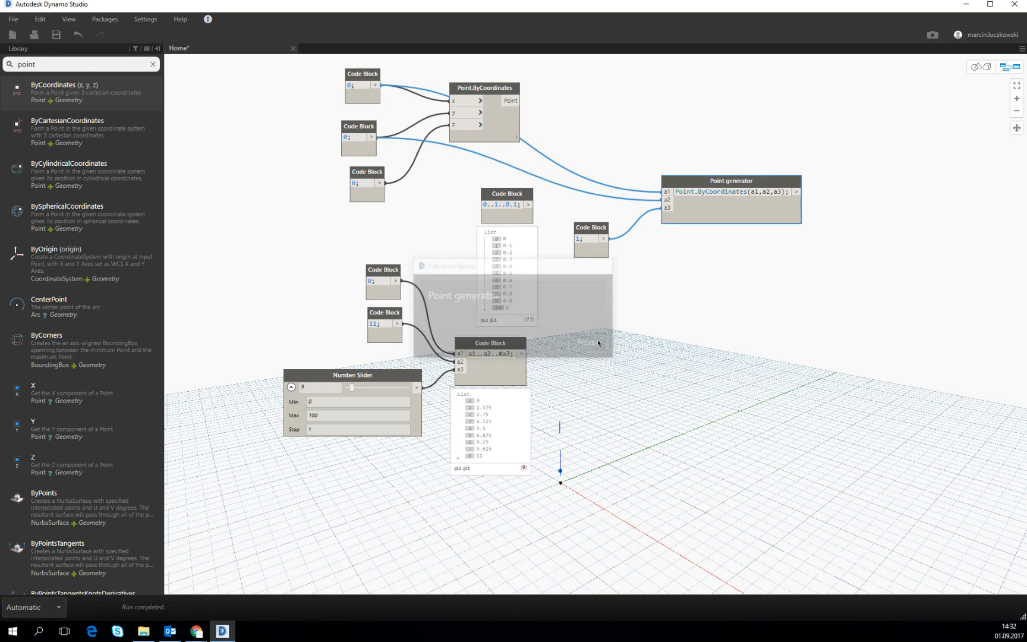